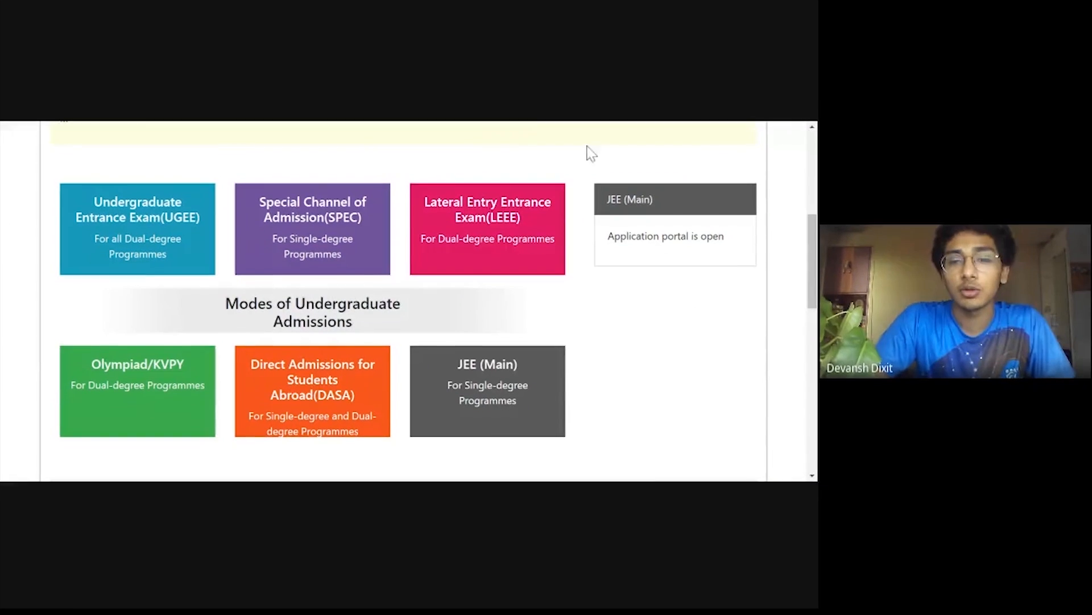
Step: Open the UGEE 2020 guide and scroll through Important Dates to the Paper Pattern section
{"action": "scroll", "scroll_direction": "down", "scroll_amount": 3}
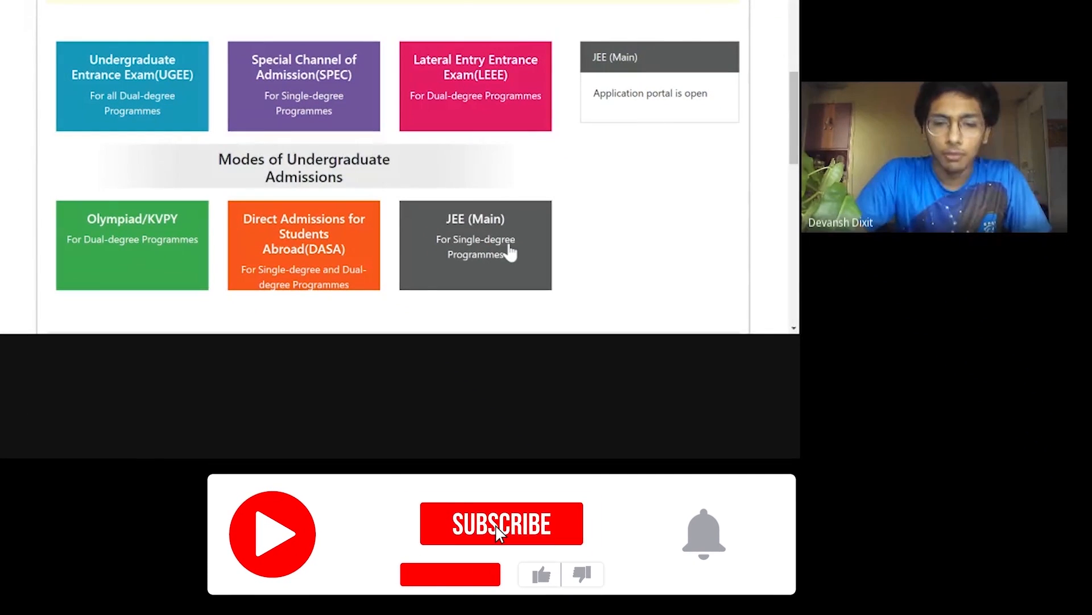
{"action": "left_click", "coordinate": [501, 524]}
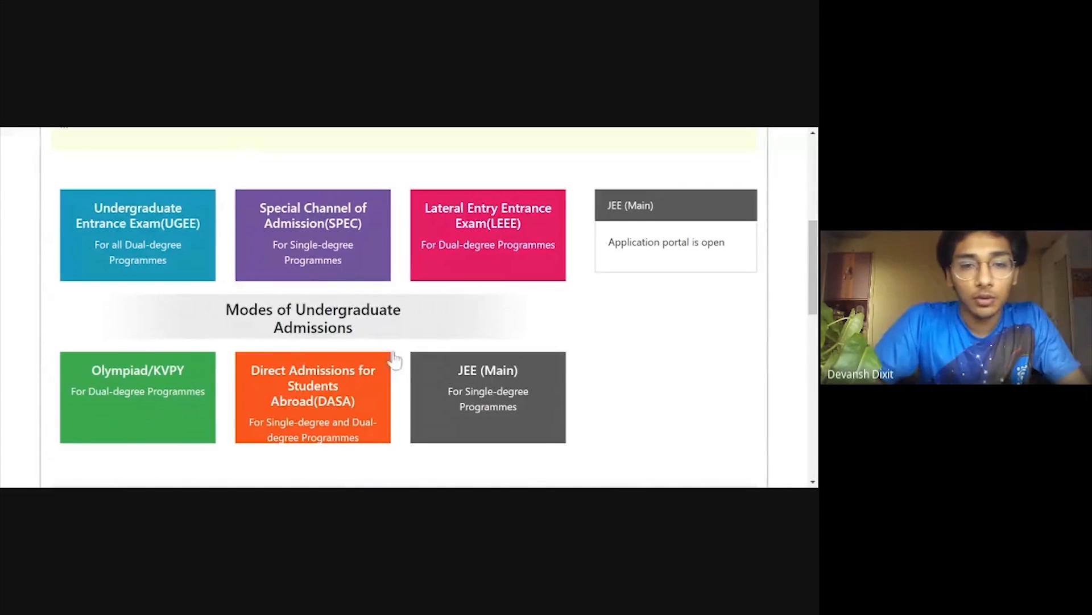
{"action": "mouse_move", "coordinate": [289, 288]}
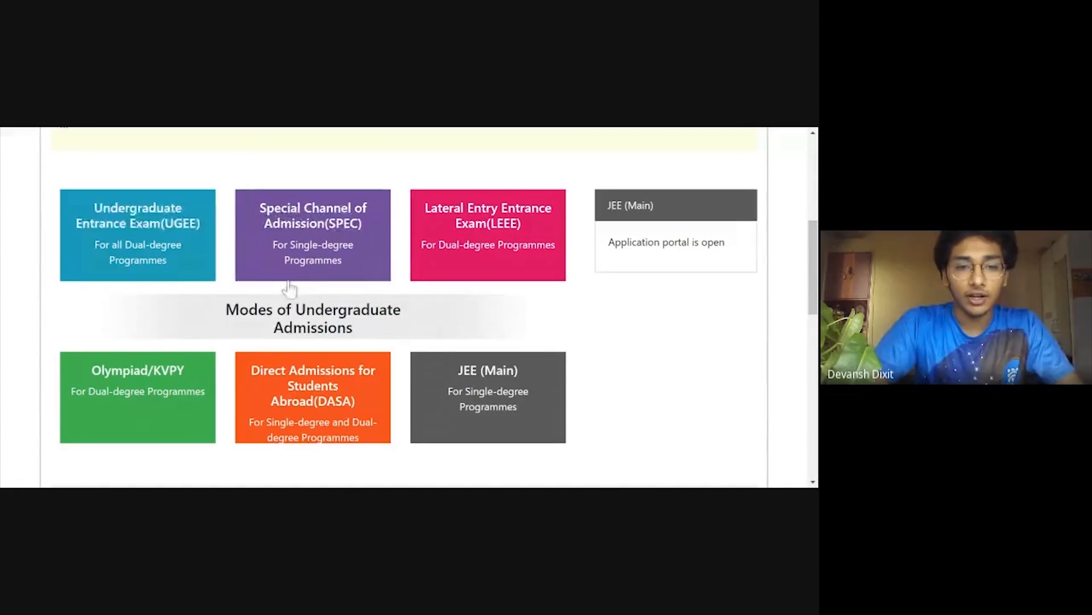
{"action": "mouse_move", "coordinate": [381, 224]}
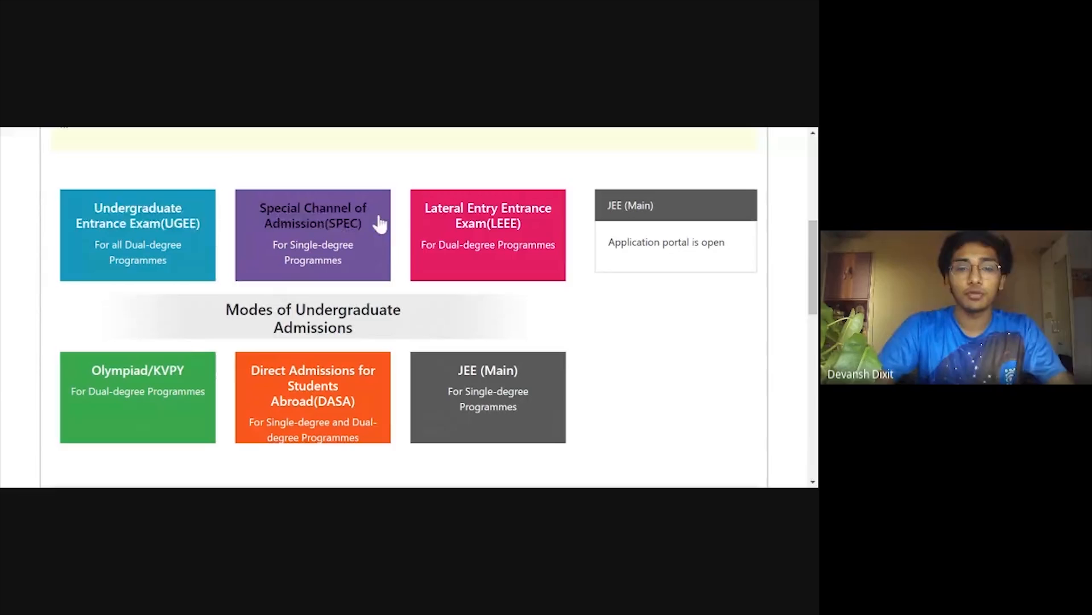
{"action": "mouse_move", "coordinate": [249, 292]}
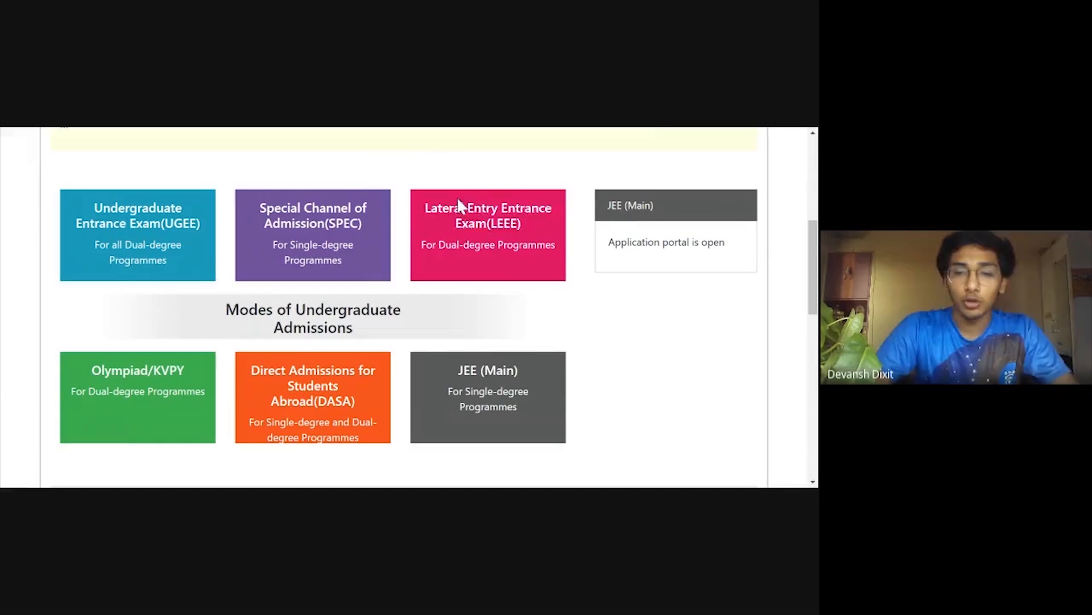
{"action": "mouse_move", "coordinate": [522, 293]}
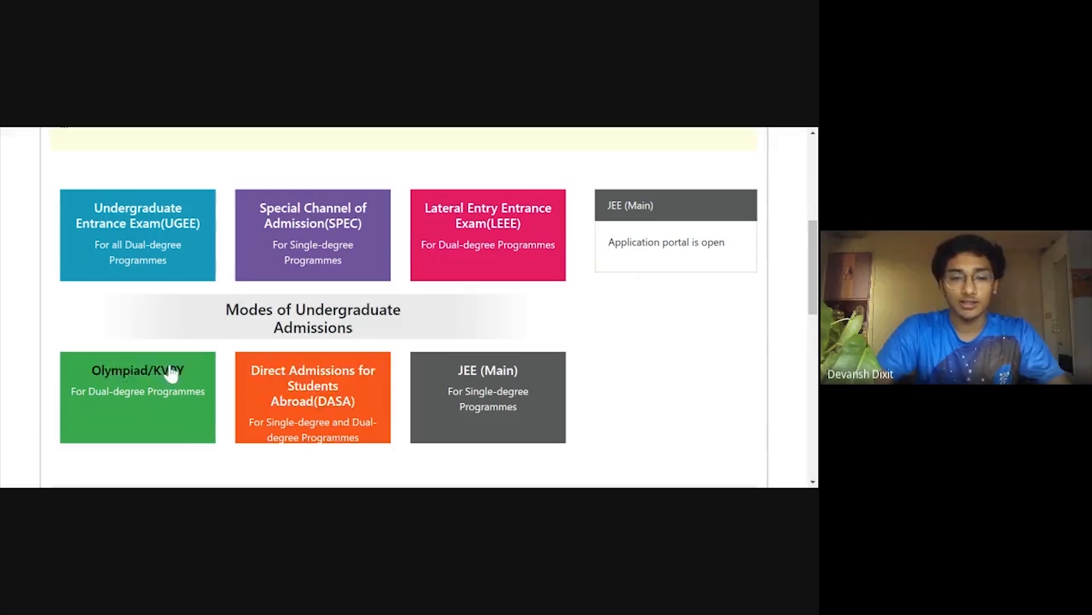
{"action": "mouse_move", "coordinate": [171, 313]}
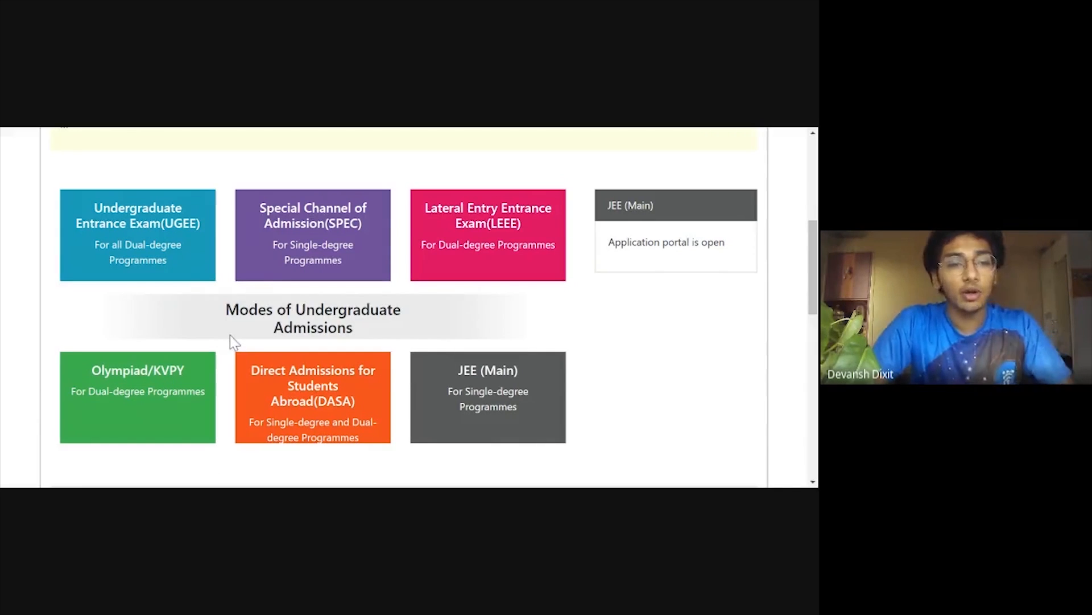
{"action": "mouse_move", "coordinate": [146, 291]}
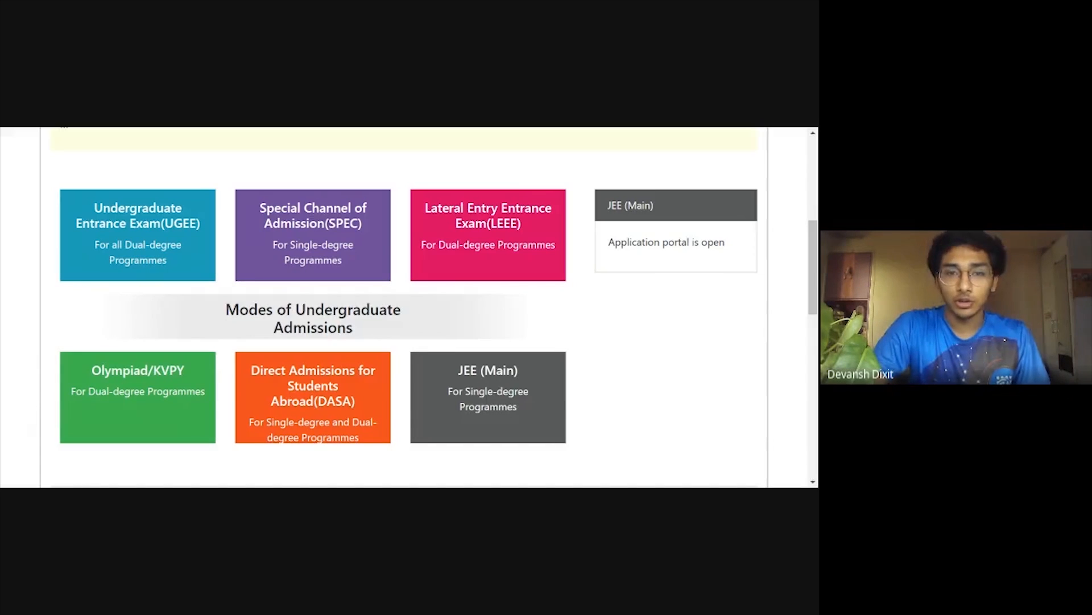
{"action": "mouse_move", "coordinate": [511, 482]}
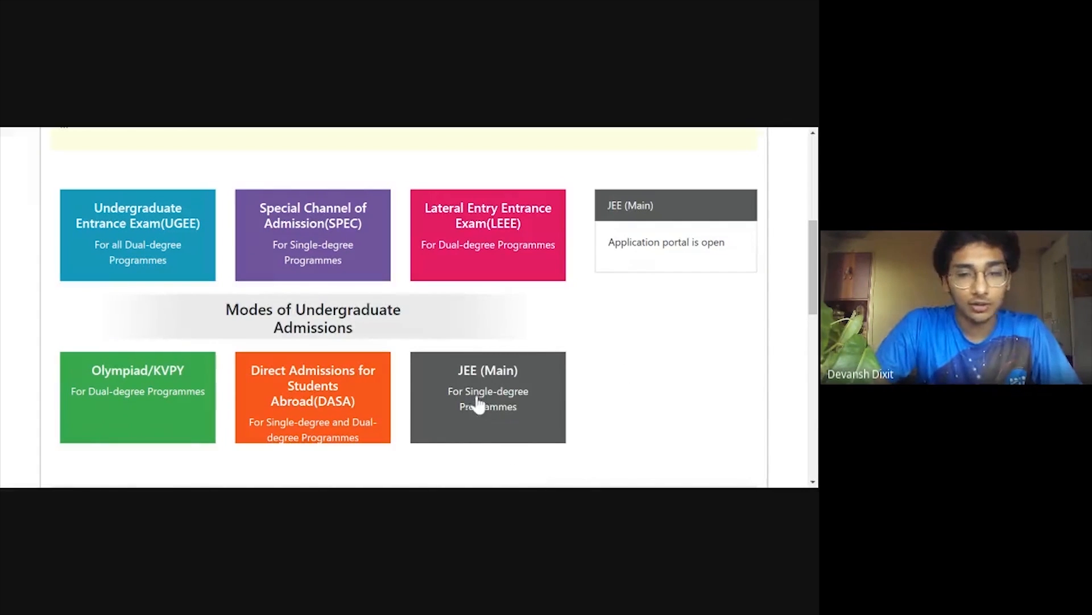
{"action": "mouse_move", "coordinate": [516, 272]}
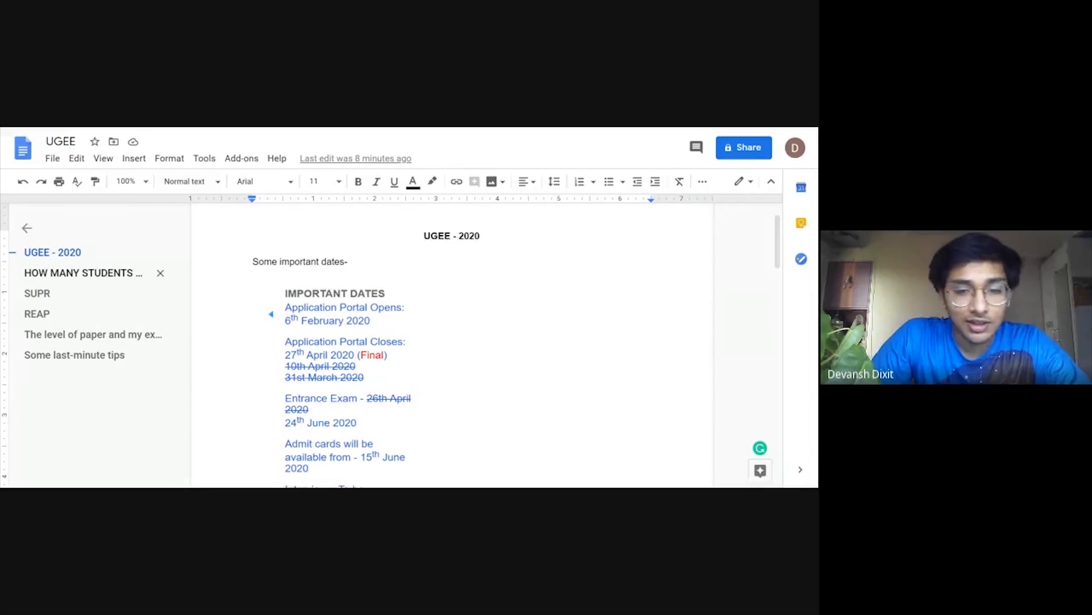
{"action": "scroll", "scroll_direction": "down", "scroll_amount": 3}
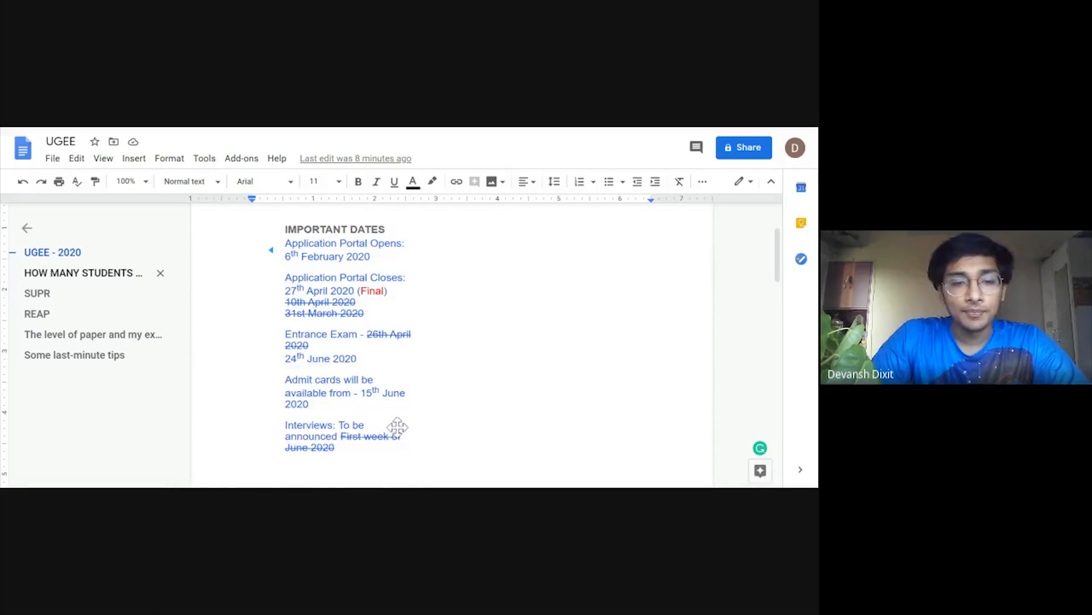
{"action": "scroll", "scroll_direction": "down", "scroll_amount": 3}
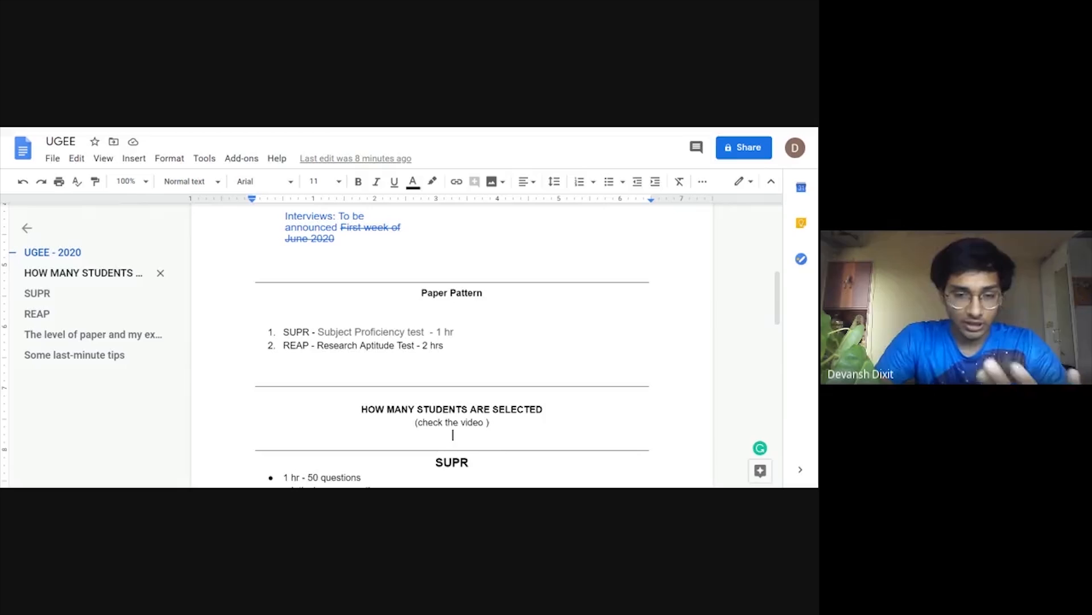
Step: Scroll past the selection-numbers note to the SUPR heading and its bullets
{"action": "scroll", "scroll_direction": "down", "scroll_amount": 3}
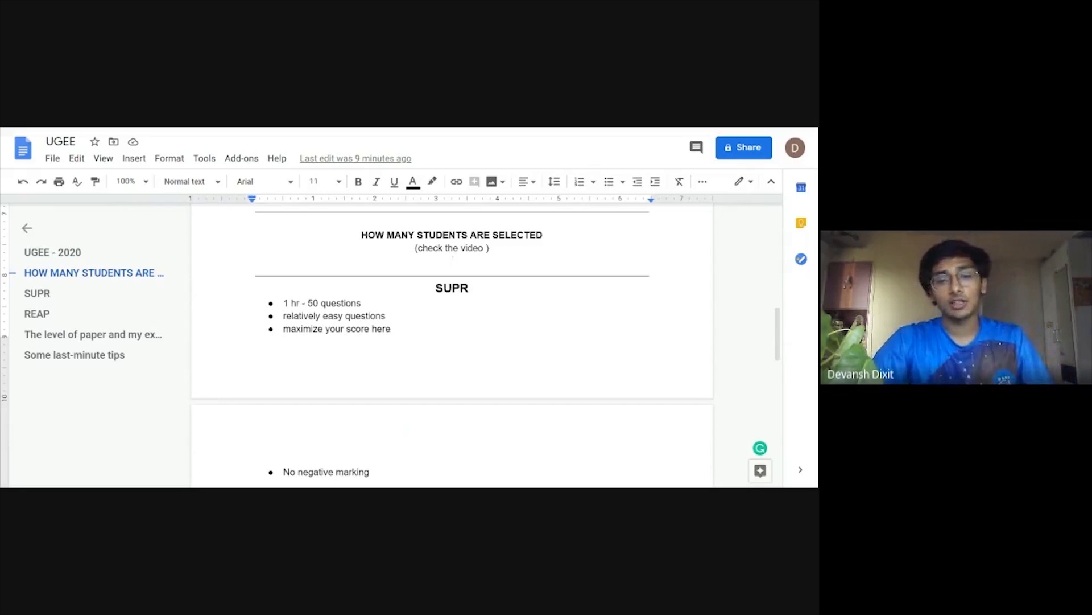
Step: Scroll to the 'No negative marking' bullet and the REAP heading (2 hours, 66 questions)
{"action": "scroll", "scroll_direction": "down", "scroll_amount": 3}
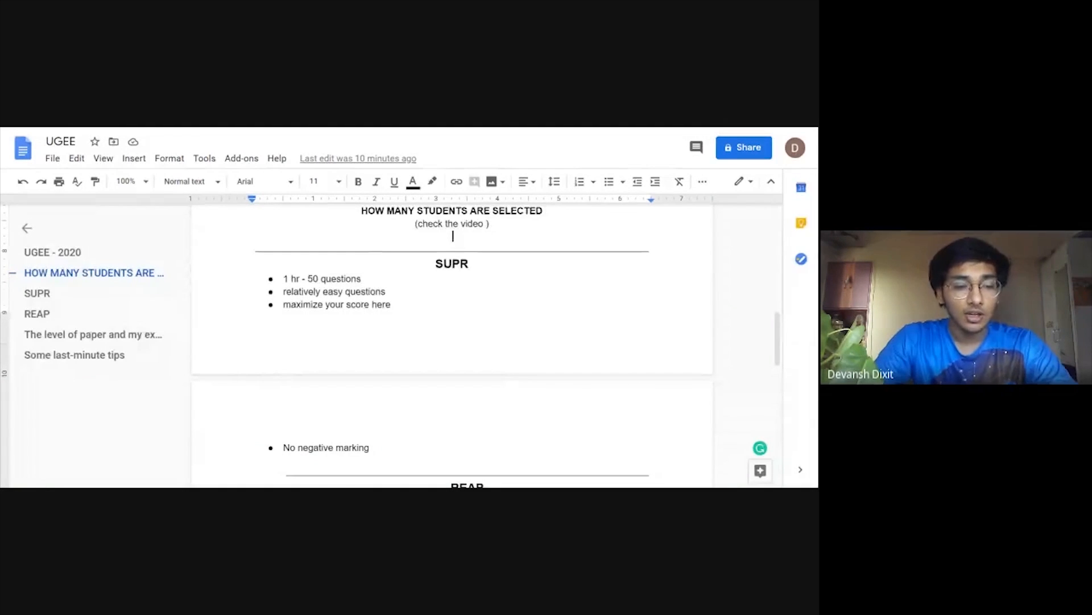
{"action": "scroll", "scroll_direction": "down", "scroll_amount": 3}
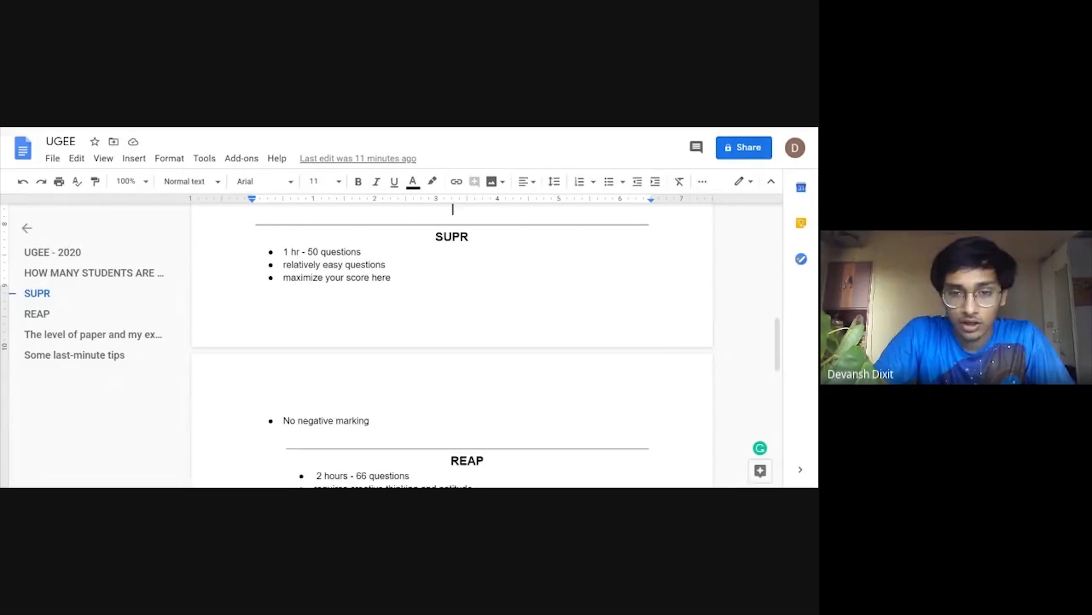
Step: Scroll to REAP's creative thinking, aptitude and negative marking bullets
{"action": "scroll", "scroll_direction": "down", "scroll_amount": 3}
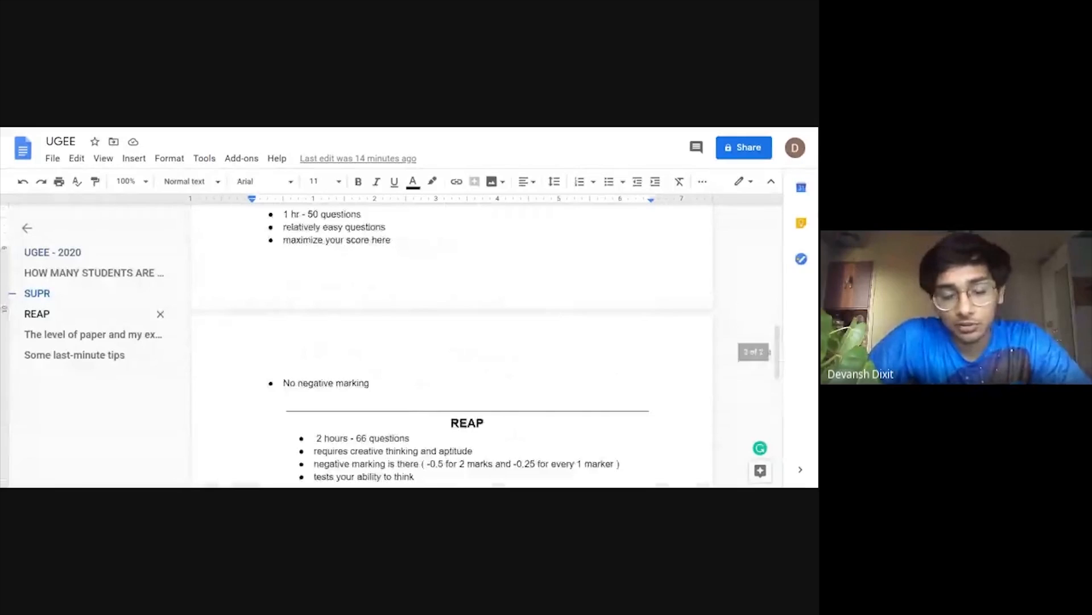
{"action": "scroll", "scroll_direction": "down", "scroll_amount": 3}
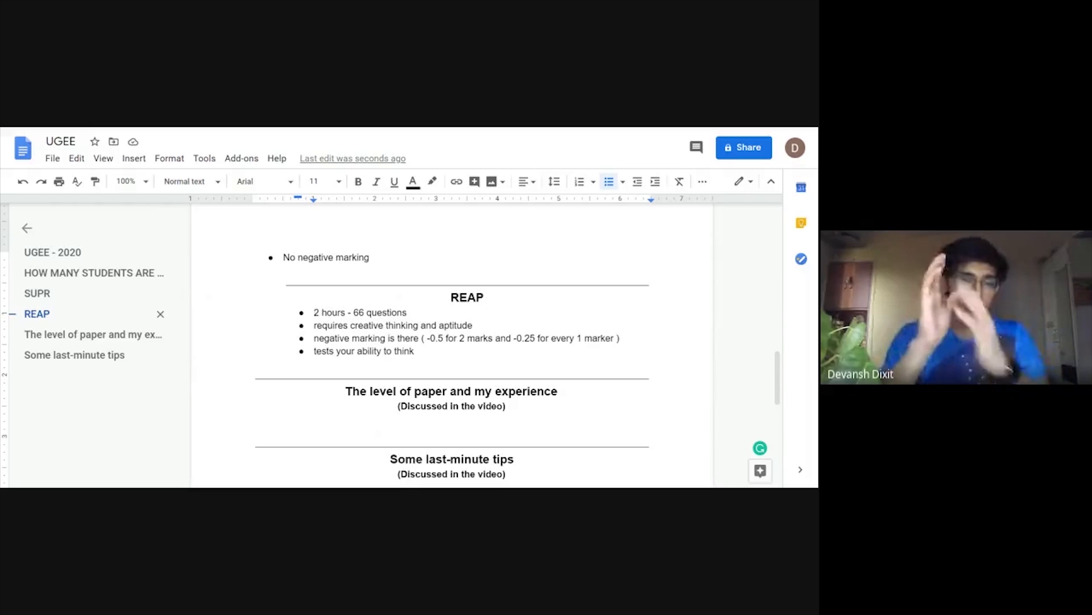
{"action": "left_click", "coordinate": [314, 312]}
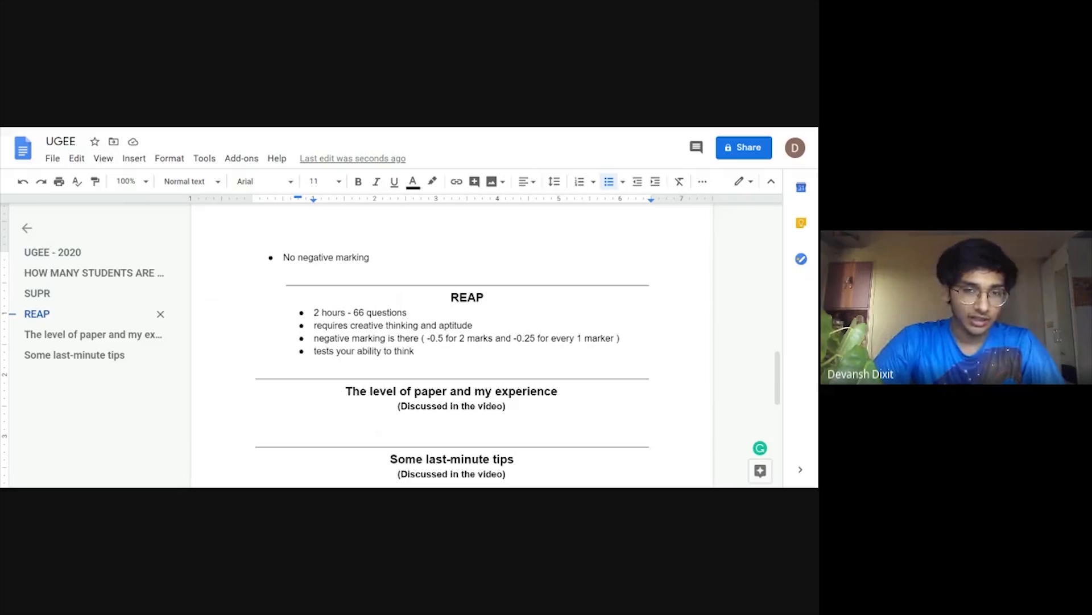
{"action": "left_click", "coordinate": [314, 312]}
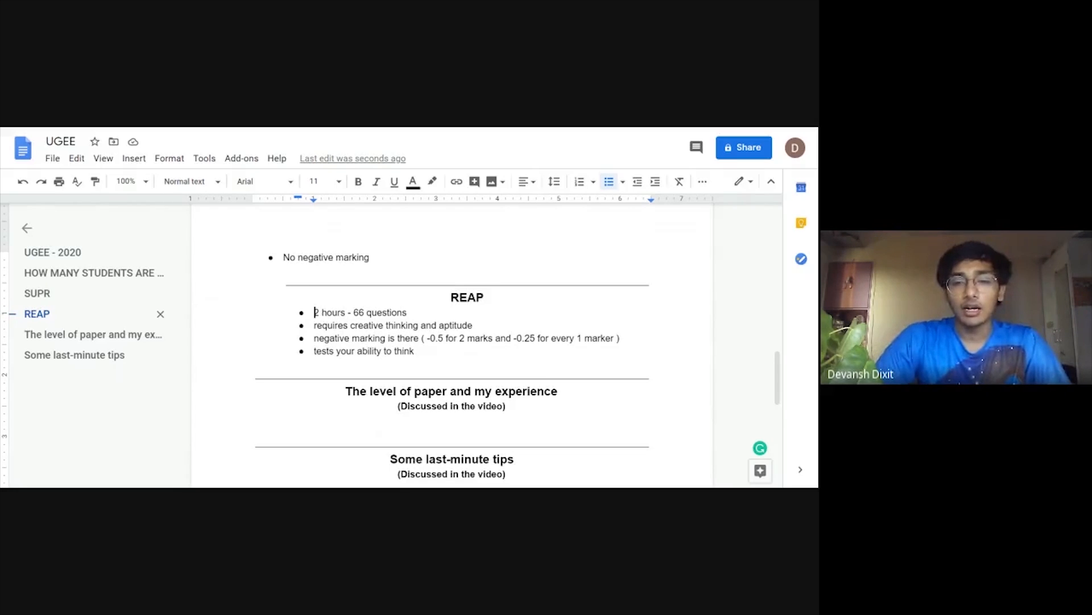
{"action": "scroll", "scroll_direction": "down", "scroll_amount": 3}
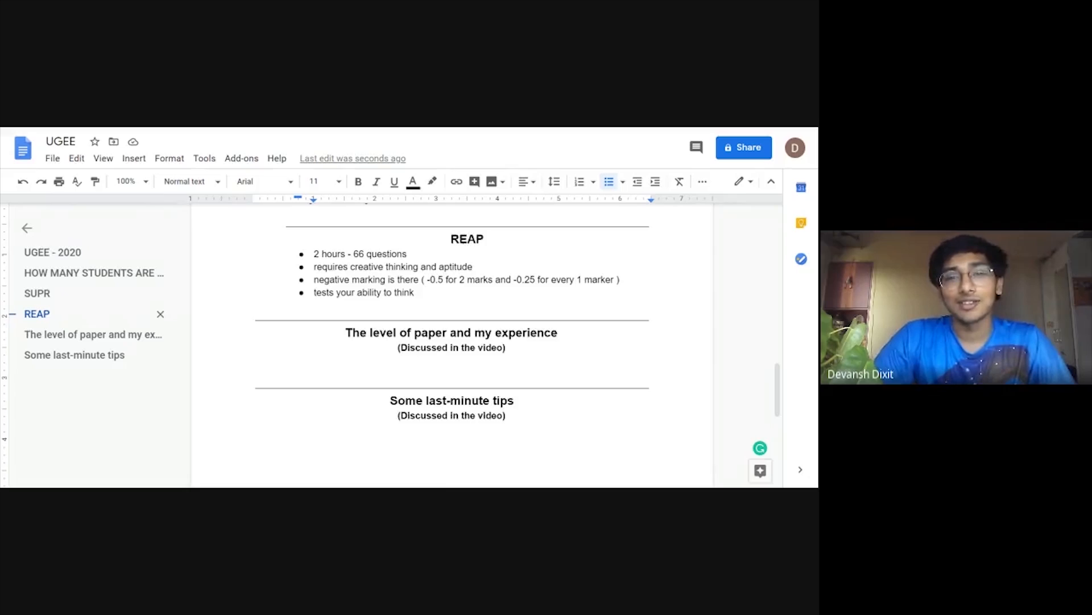
{"action": "left_click", "coordinate": [314, 254]}
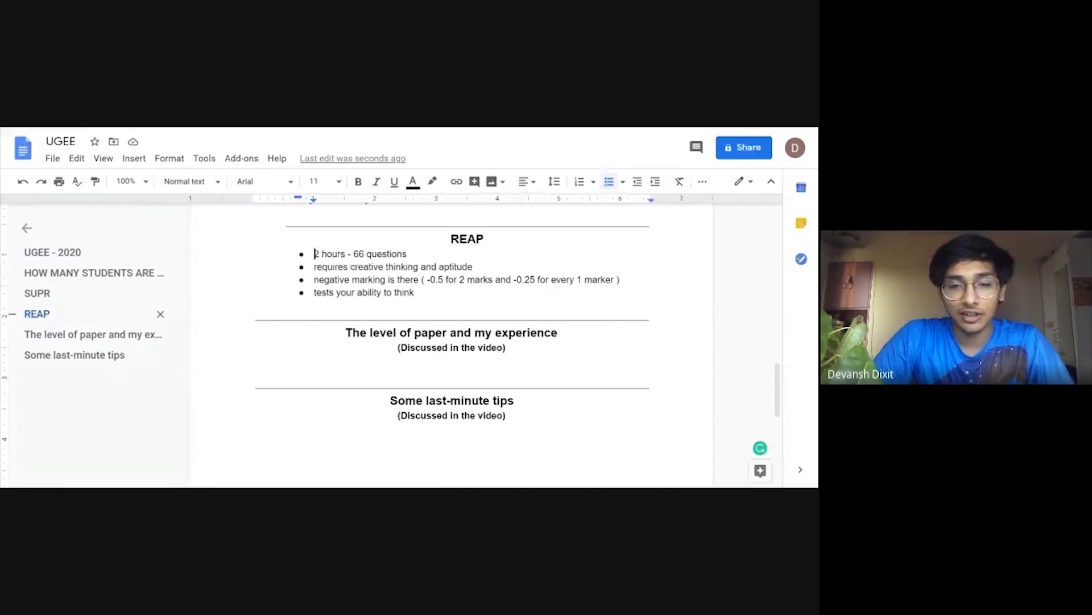
{"action": "scroll", "scroll_direction": "down", "scroll_amount": 3}
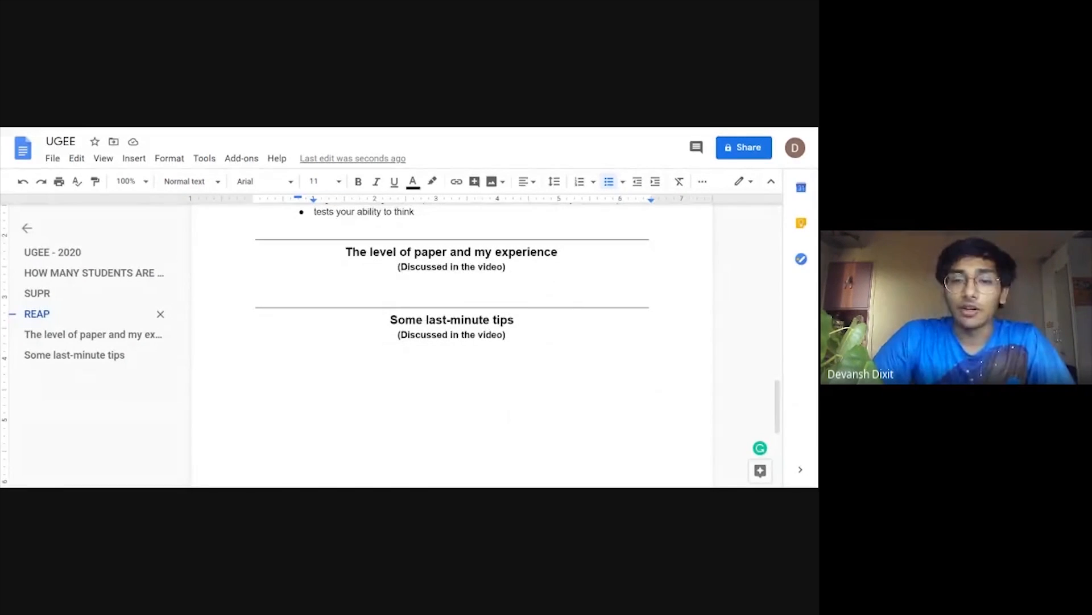